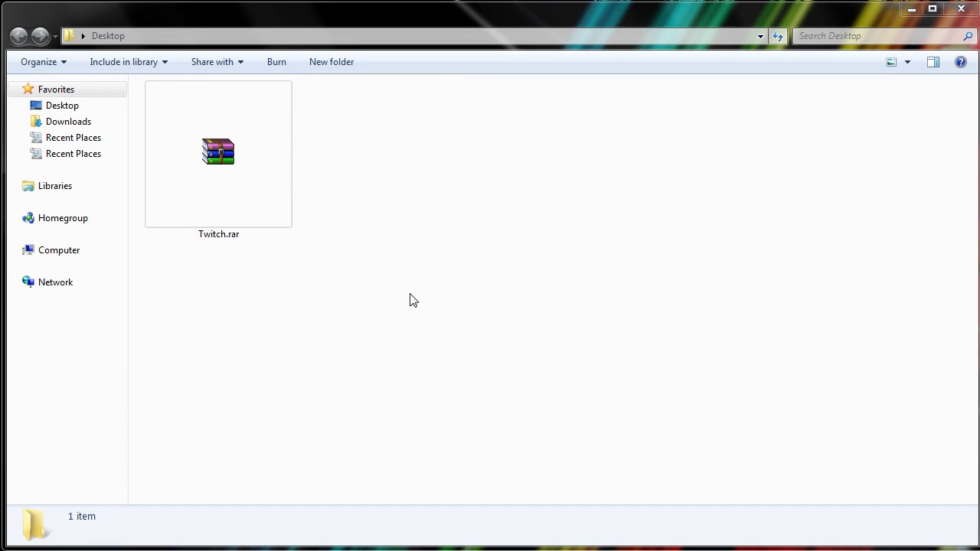
# Extract Twitch.rar with WinRAR into a Desktop\Twitch folder, then close WinRAR
pyautogui.click(218, 153)
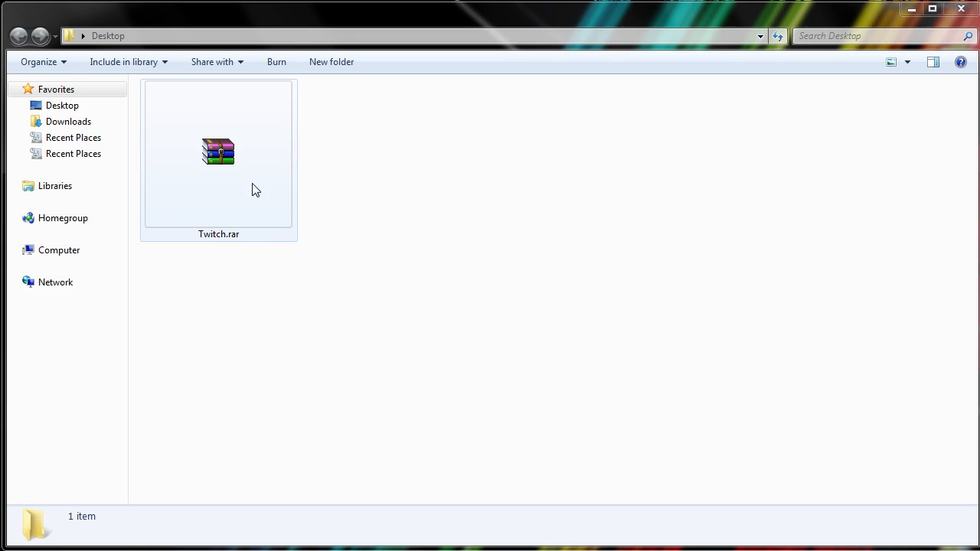
pyautogui.moveTo(242, 198)
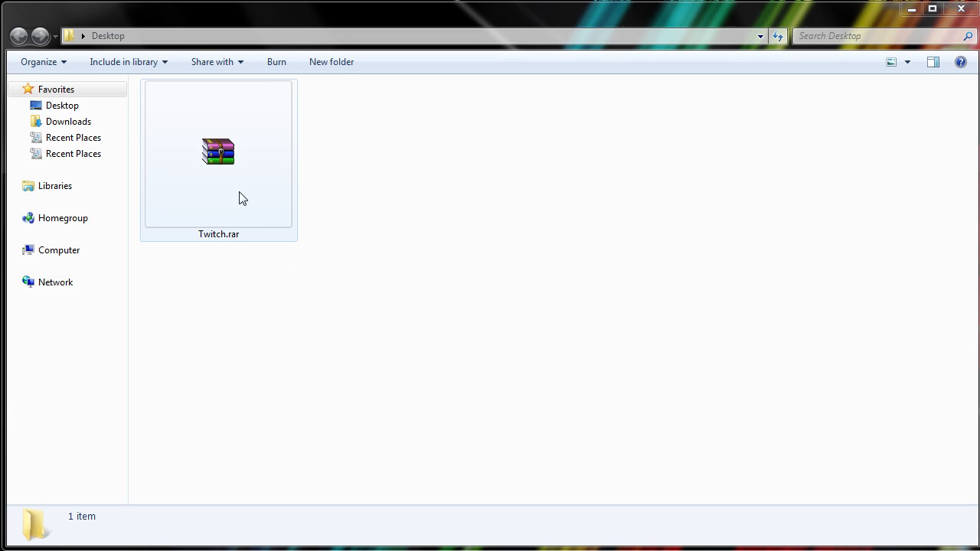
pyautogui.doubleClick(218, 151)
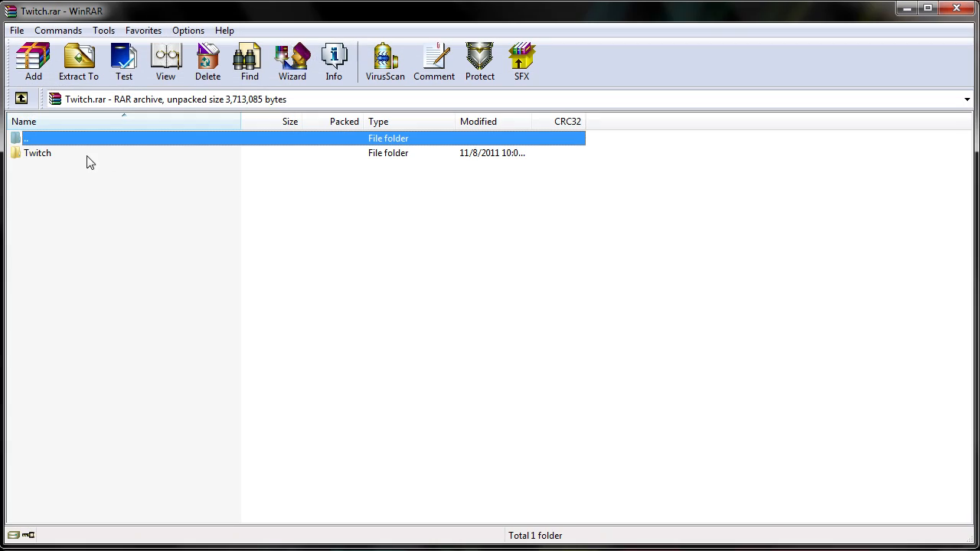
pyautogui.moveTo(113, 178)
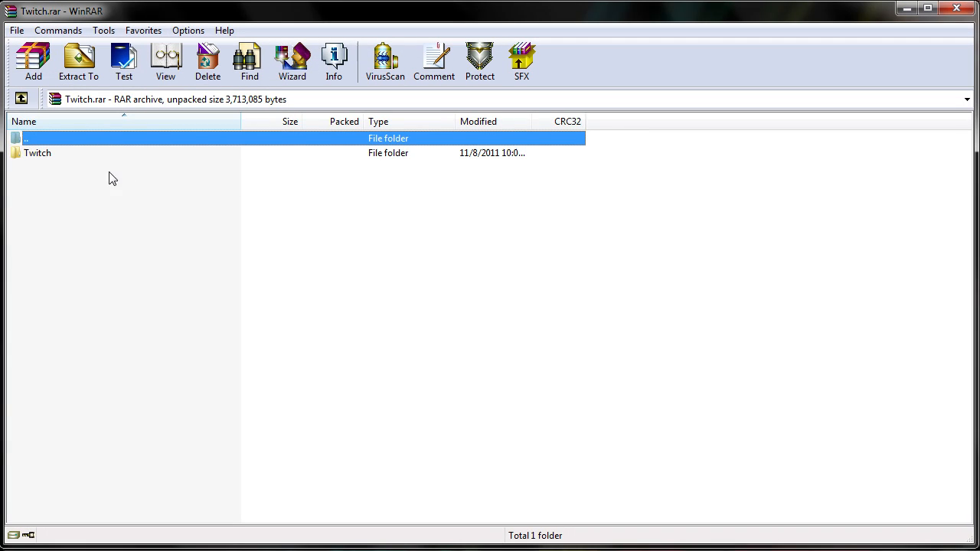
pyautogui.click(78, 62)
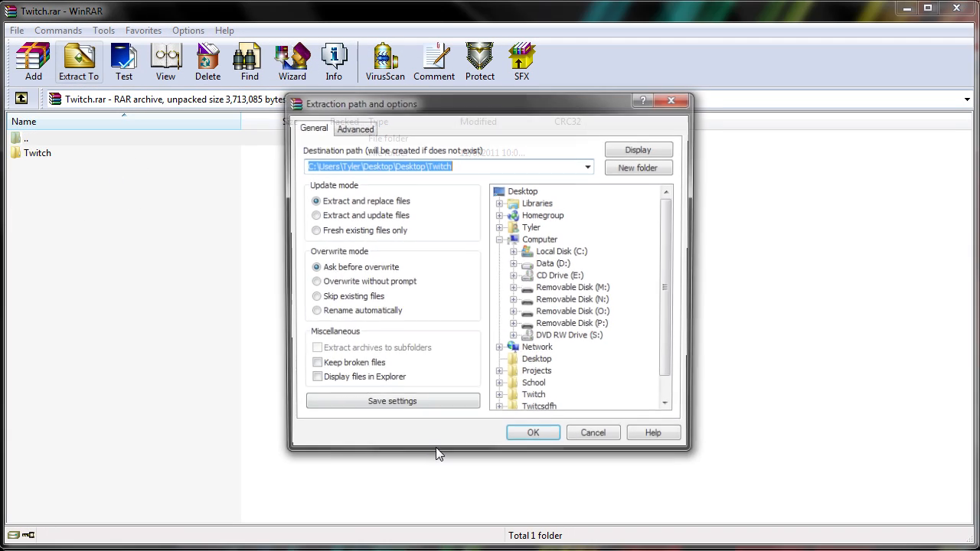
pyautogui.click(533, 432)
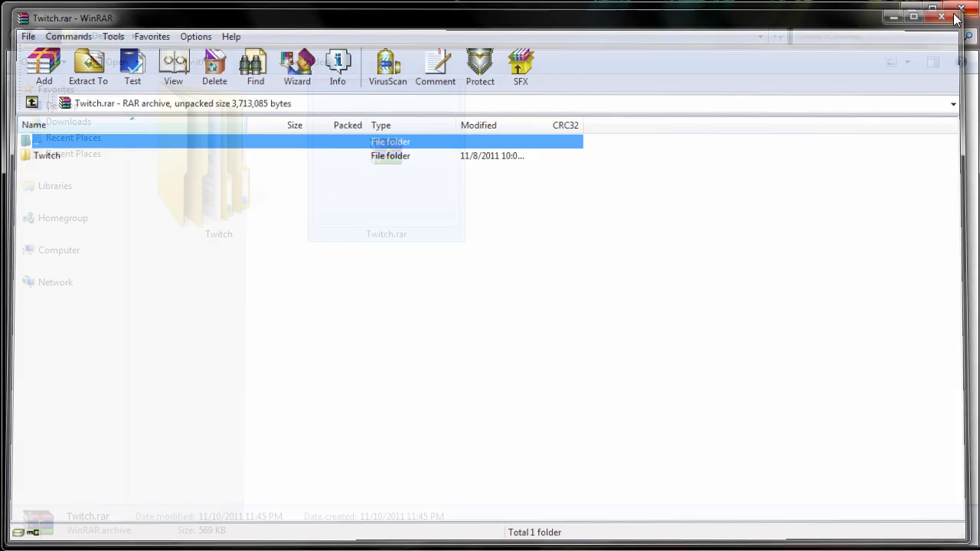
pyautogui.click(961, 17)
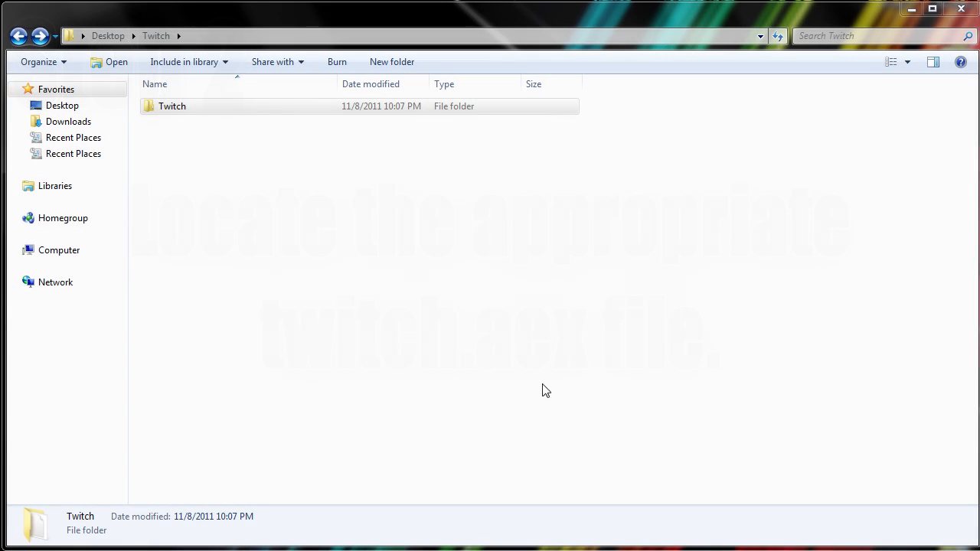
pyautogui.moveTo(283, 184)
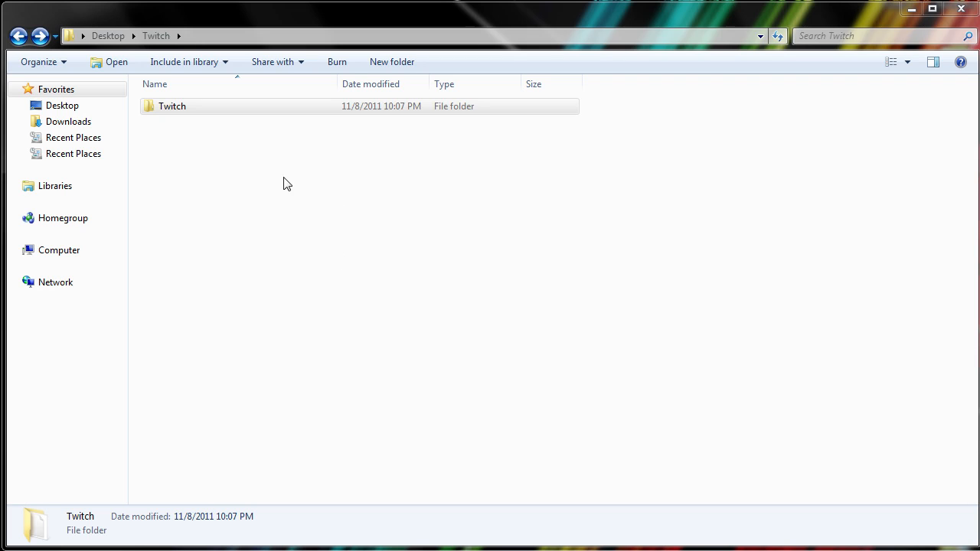
# Navigate into Twitch > Plug-In > 64 Bit to reach twitch.aex
pyautogui.doubleClick(172, 106)
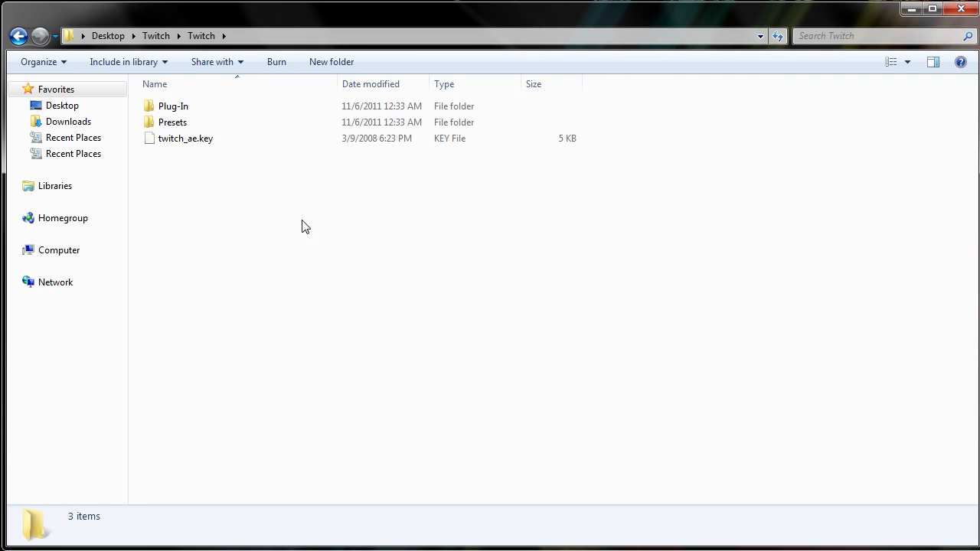
pyautogui.doubleClick(173, 106)
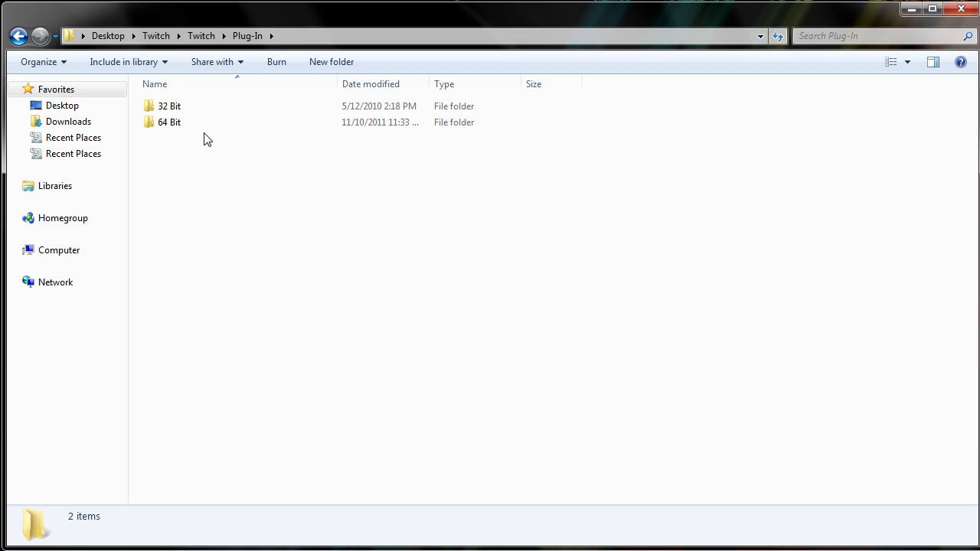
pyautogui.moveTo(223, 123)
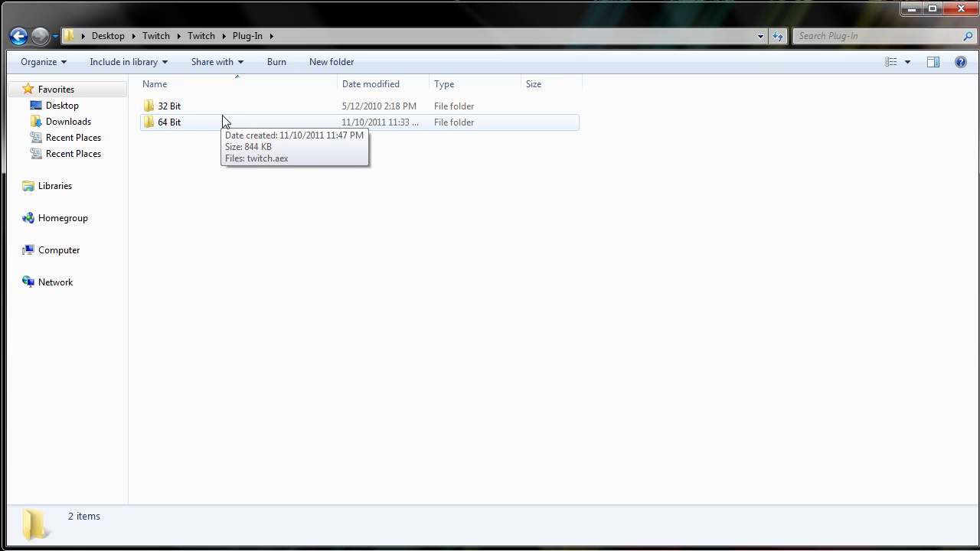
pyautogui.moveTo(471, 224)
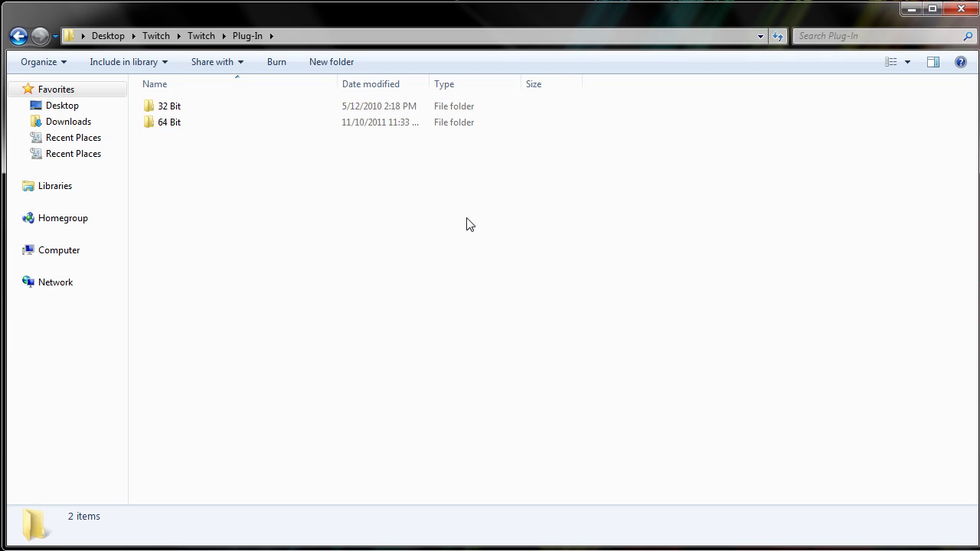
pyautogui.moveTo(168, 123)
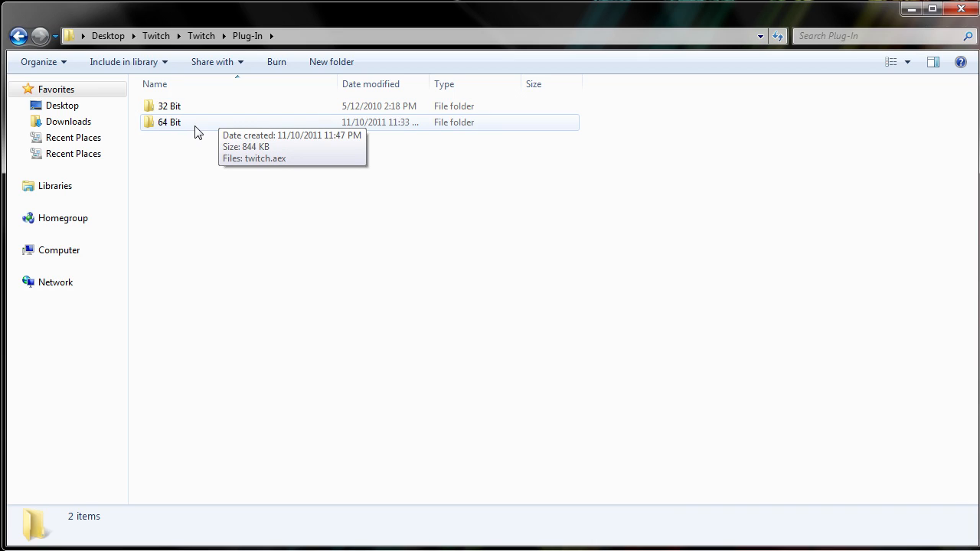
pyautogui.moveTo(266, 137)
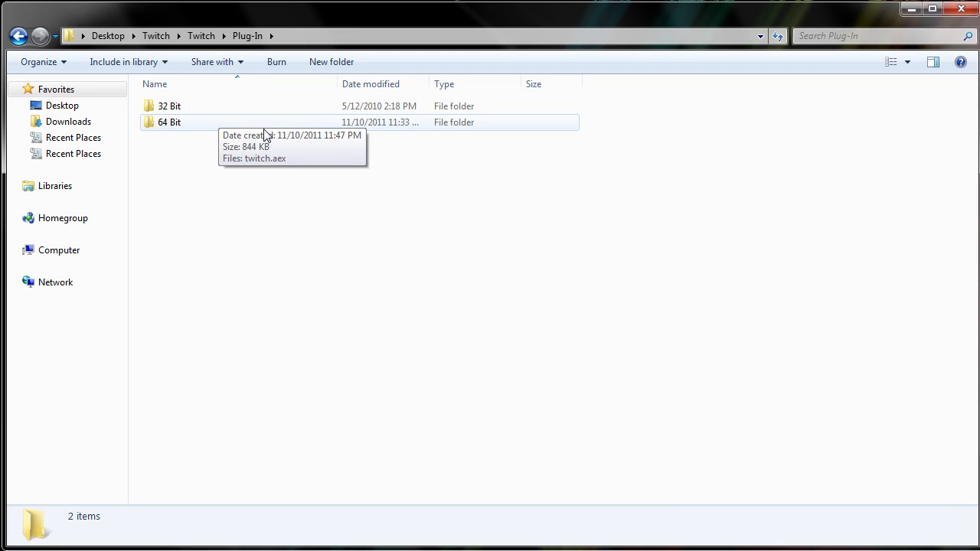
pyautogui.doubleClick(169, 122)
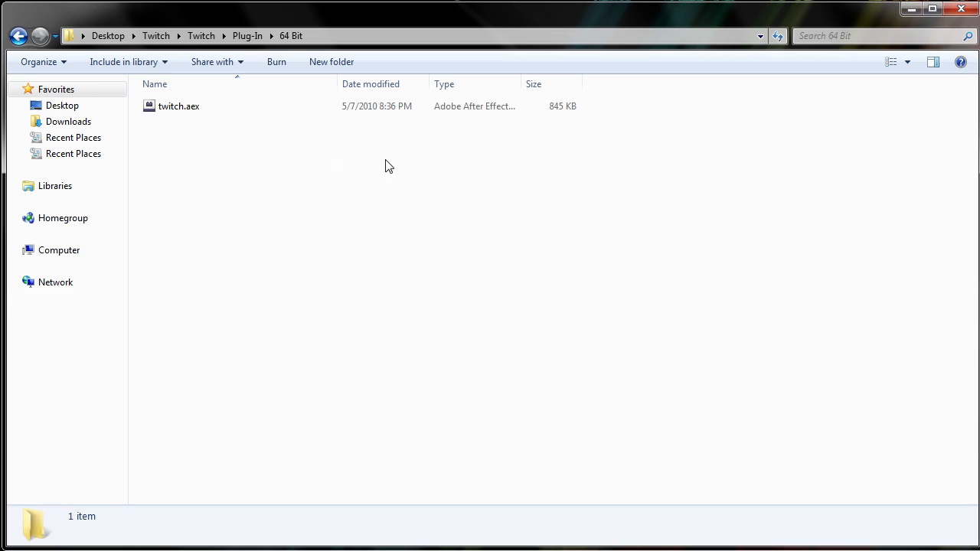
pyautogui.click(179, 106)
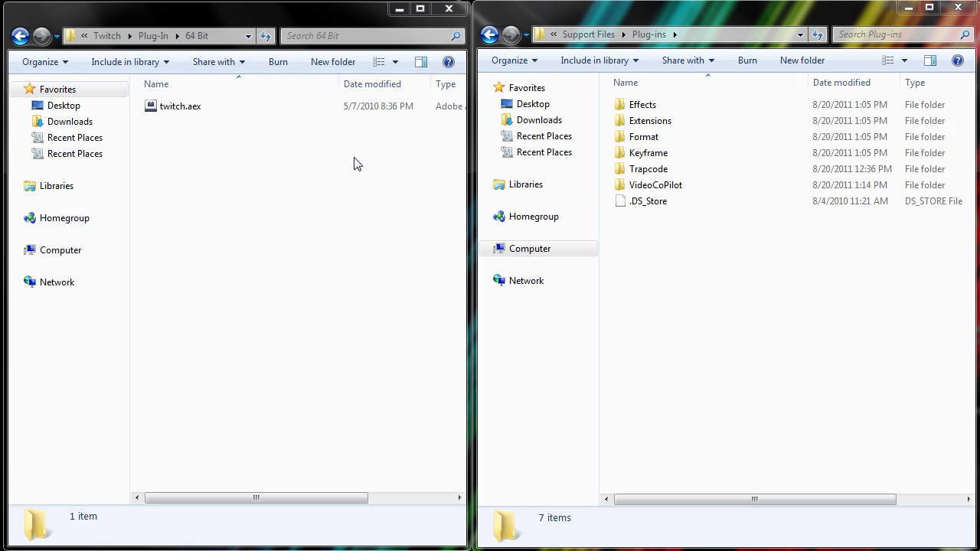
pyautogui.moveTo(404, 152)
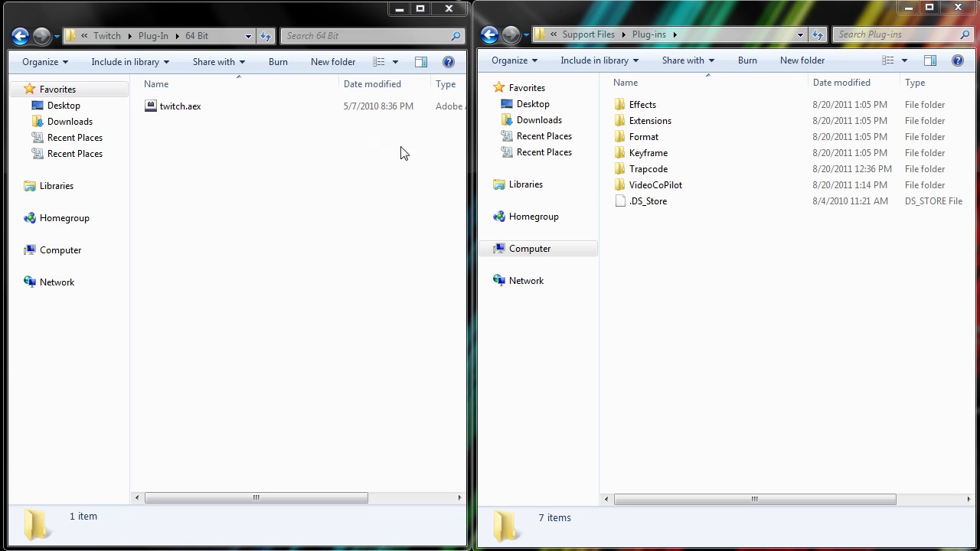
pyautogui.moveTo(357, 155)
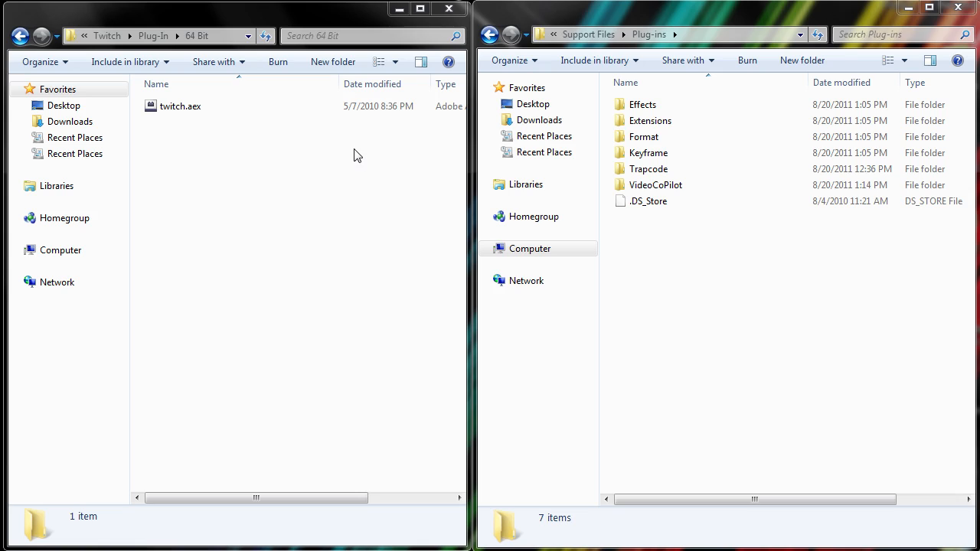
pyautogui.moveTo(248, 134)
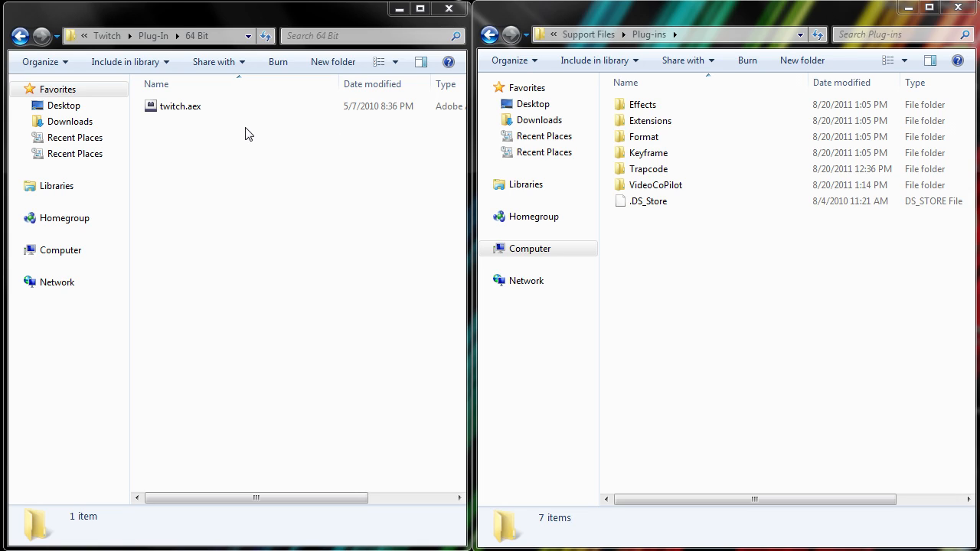
pyautogui.moveTo(241, 106)
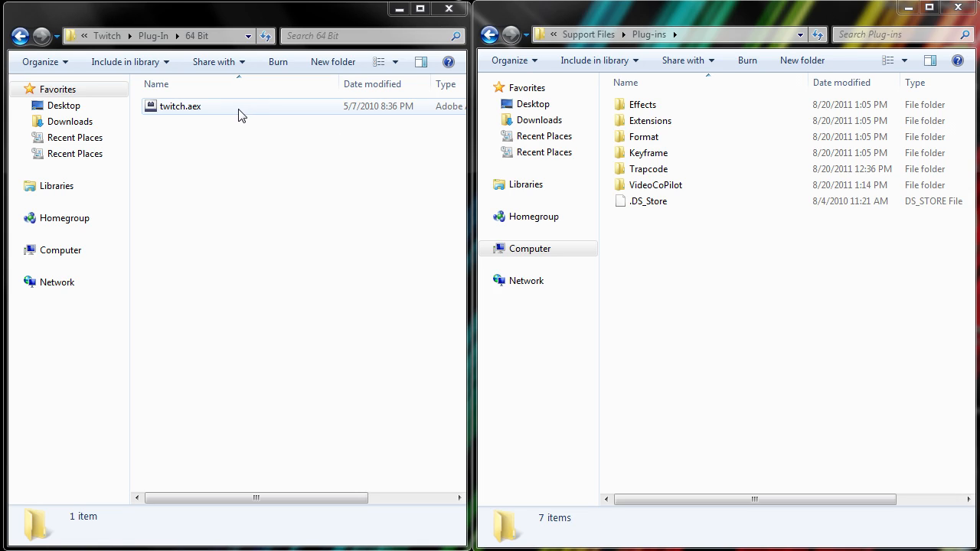
# Select twitch.aex in the 64 Bit folder to move it into Support Files\Plug-ins
pyautogui.click(181, 105)
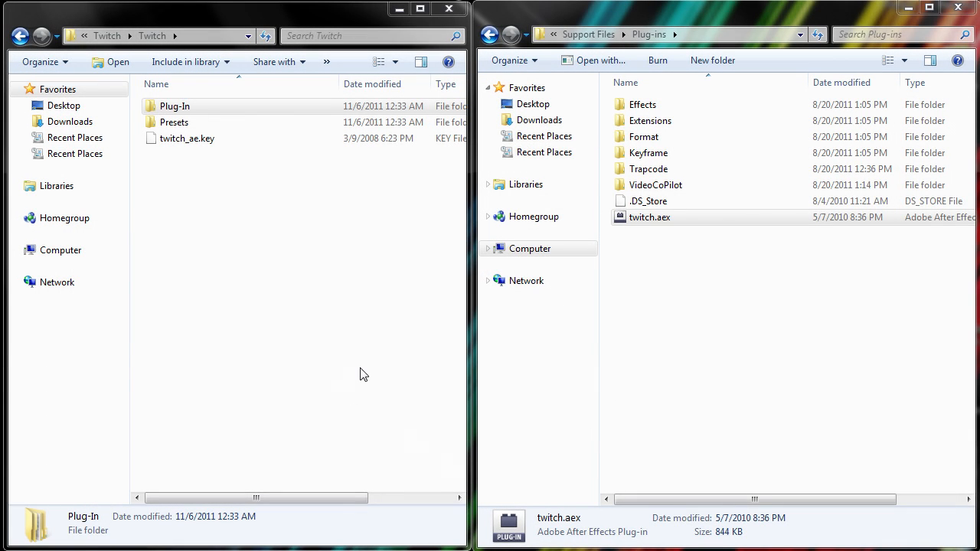
# Drag twitch_ae.key from the Twitch folder into the Support Files\Plug-ins window
pyautogui.click(175, 106)
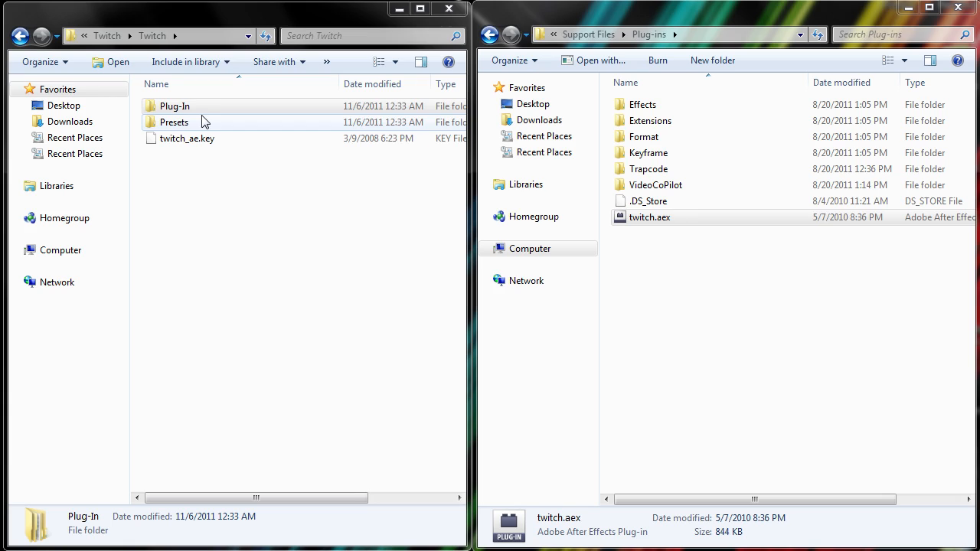
pyautogui.moveTo(180, 164)
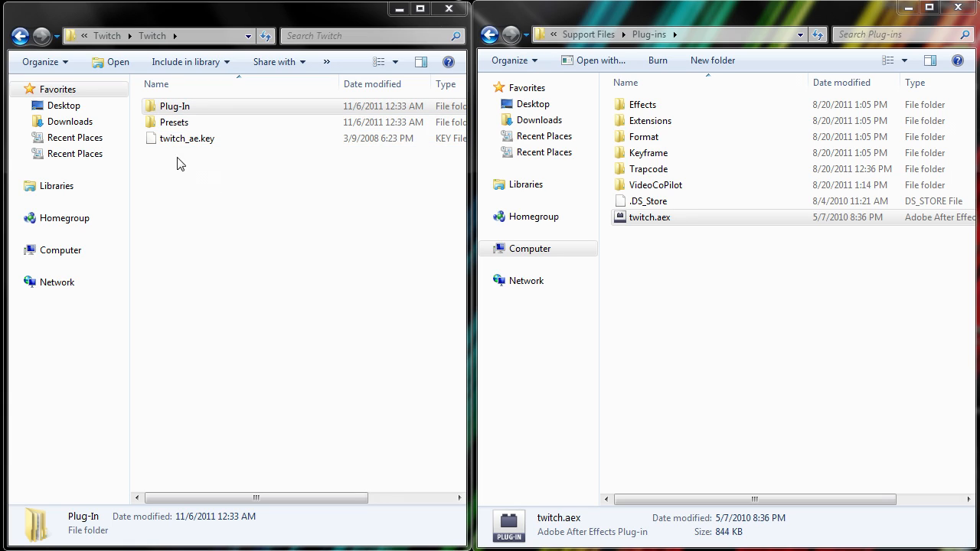
pyautogui.moveTo(224, 203)
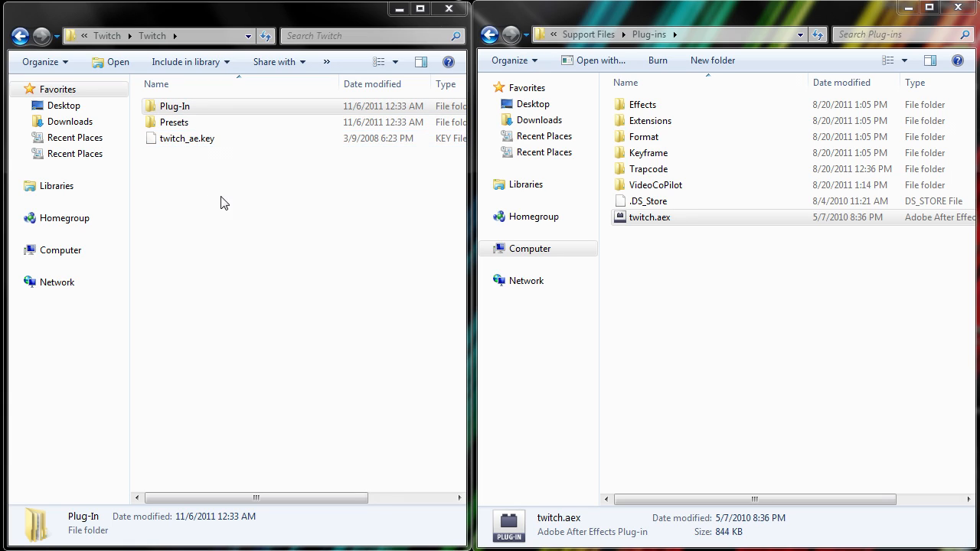
pyautogui.click(187, 139)
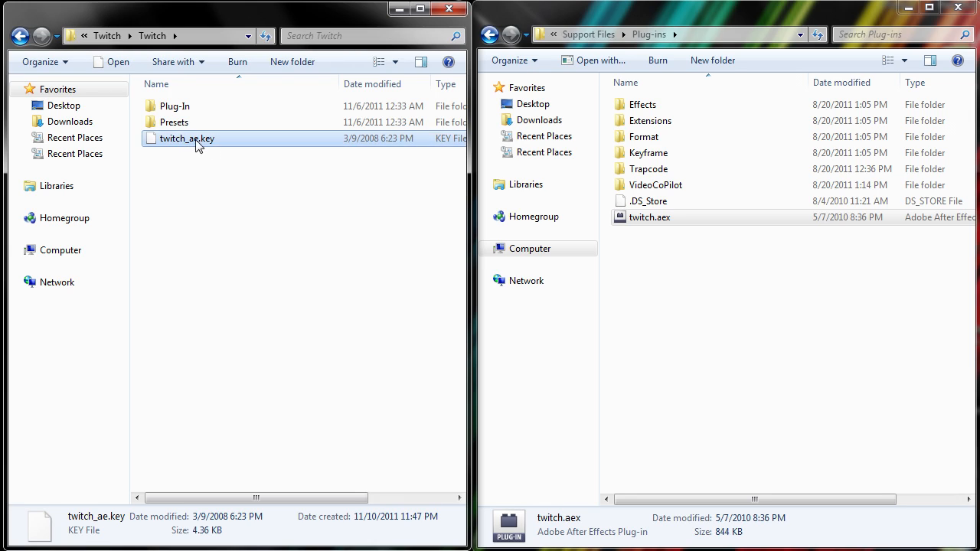
pyautogui.moveTo(221, 146)
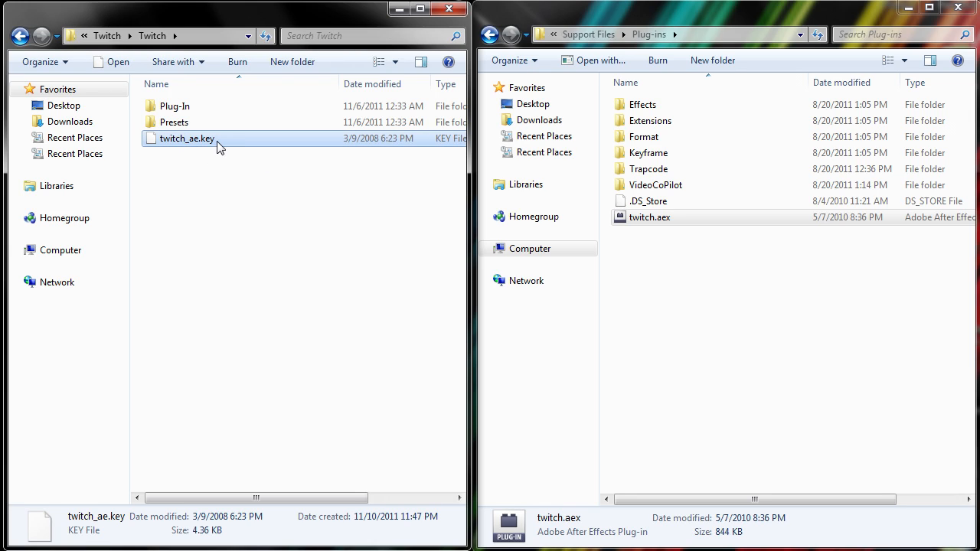
pyautogui.moveTo(187, 139); pyautogui.dragTo(298, 205)
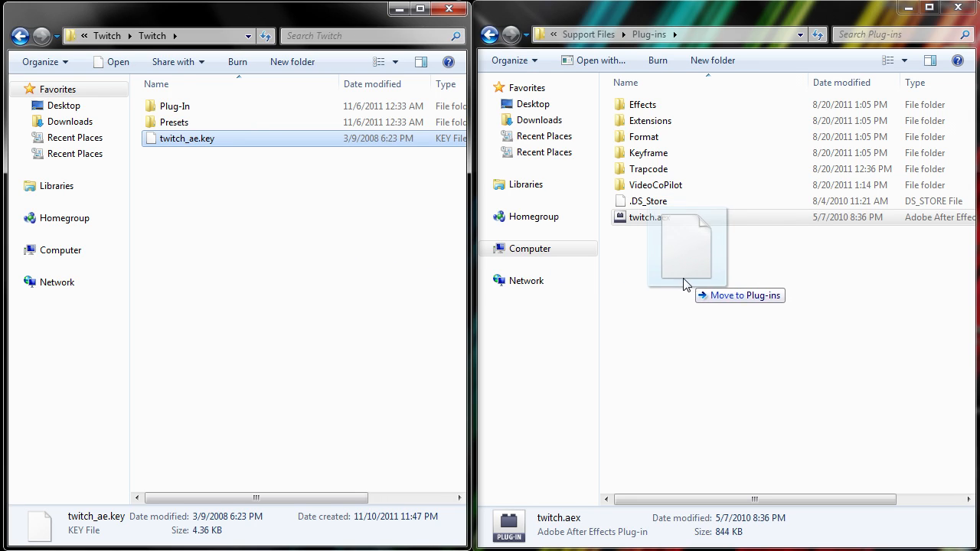
pyautogui.moveTo(187, 139); pyautogui.dragTo(685, 276)
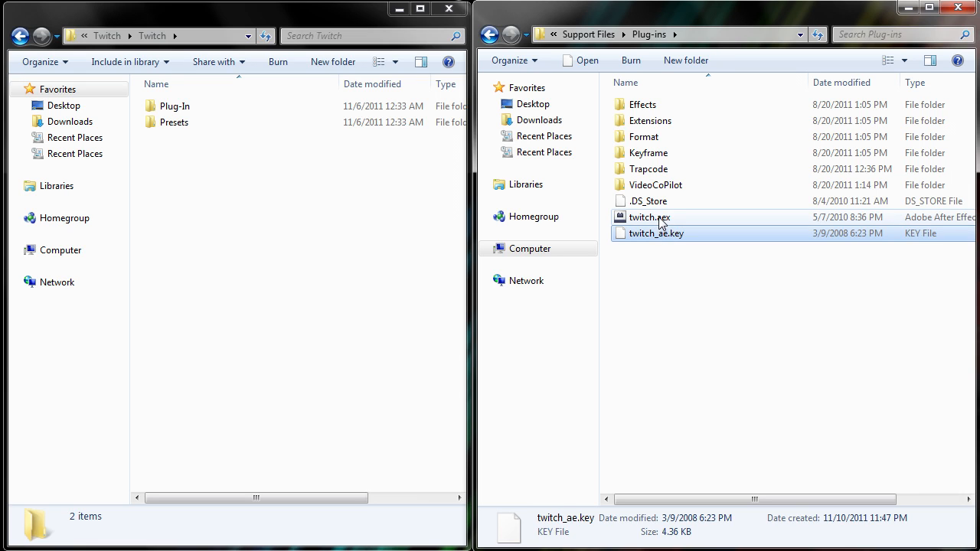
pyautogui.moveTo(657, 233)
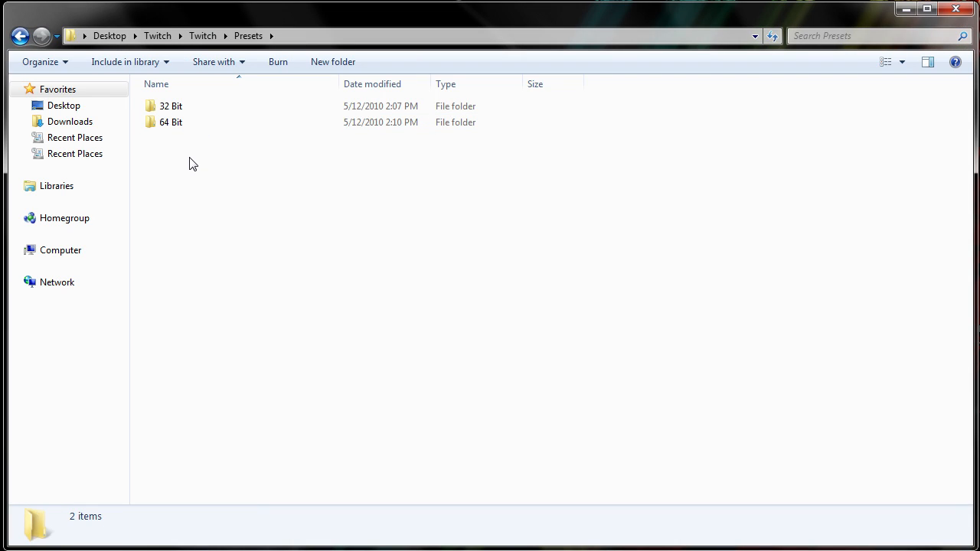
# Open Twitch\Presets\64 Bit and select the __-Twitch-__ preset folder
pyautogui.click(170, 106)
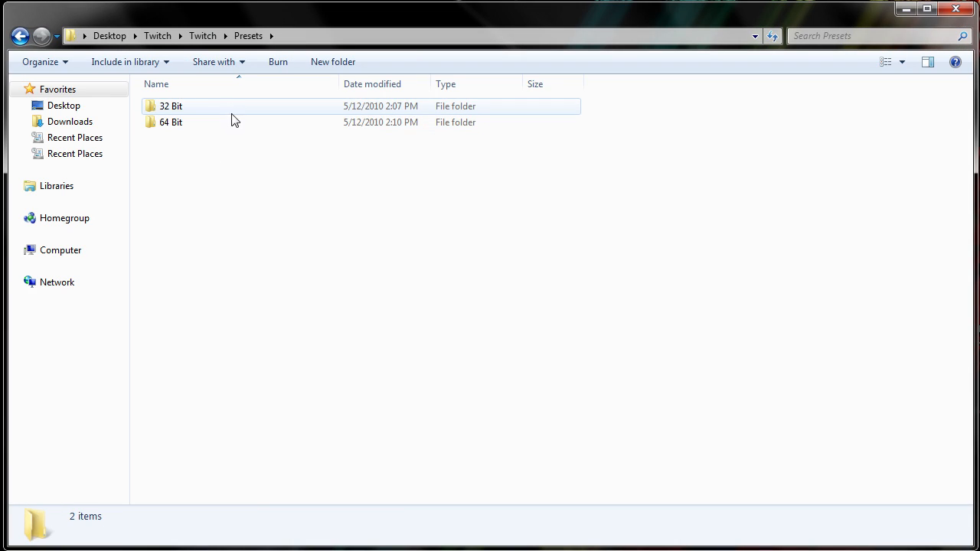
pyautogui.click(170, 122)
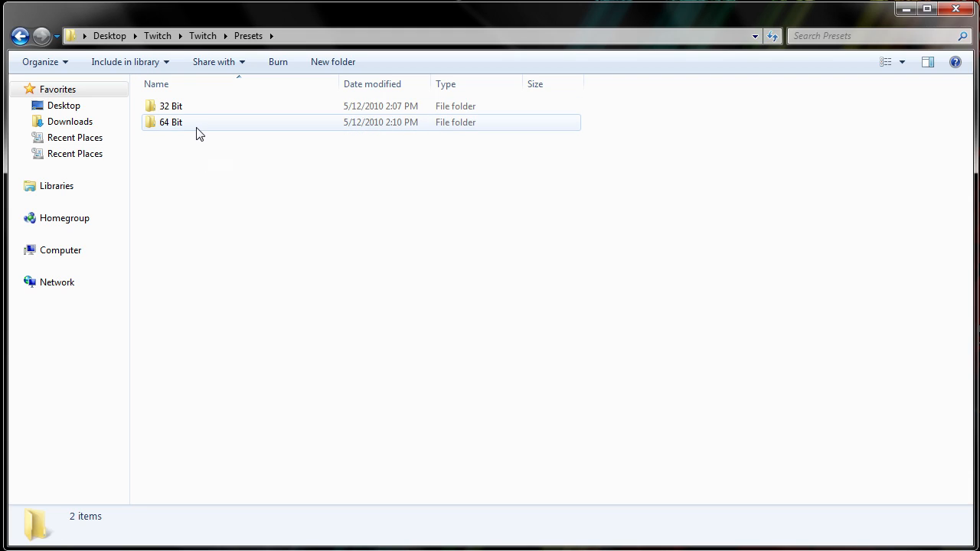
pyautogui.moveTo(197, 128)
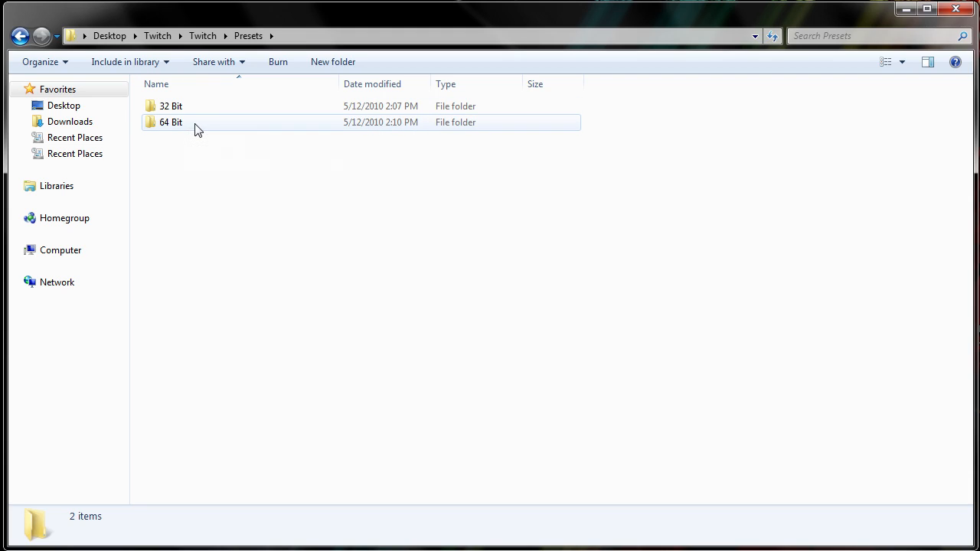
pyautogui.doubleClick(170, 121)
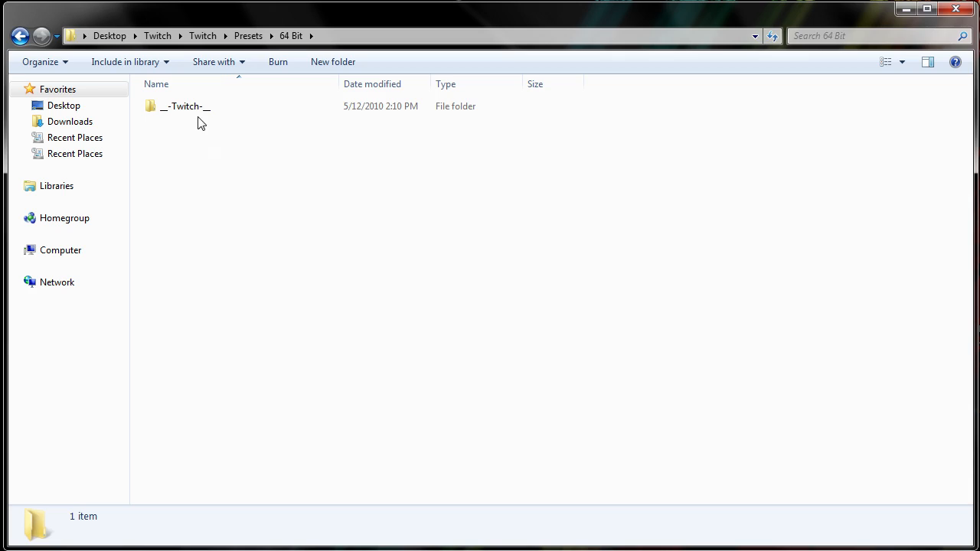
pyautogui.click(184, 106)
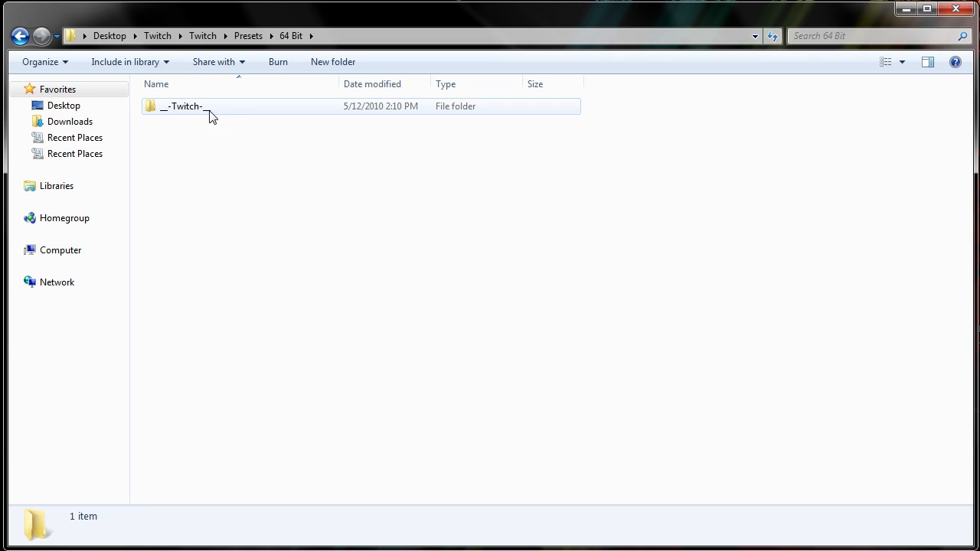
pyautogui.moveTo(217, 114)
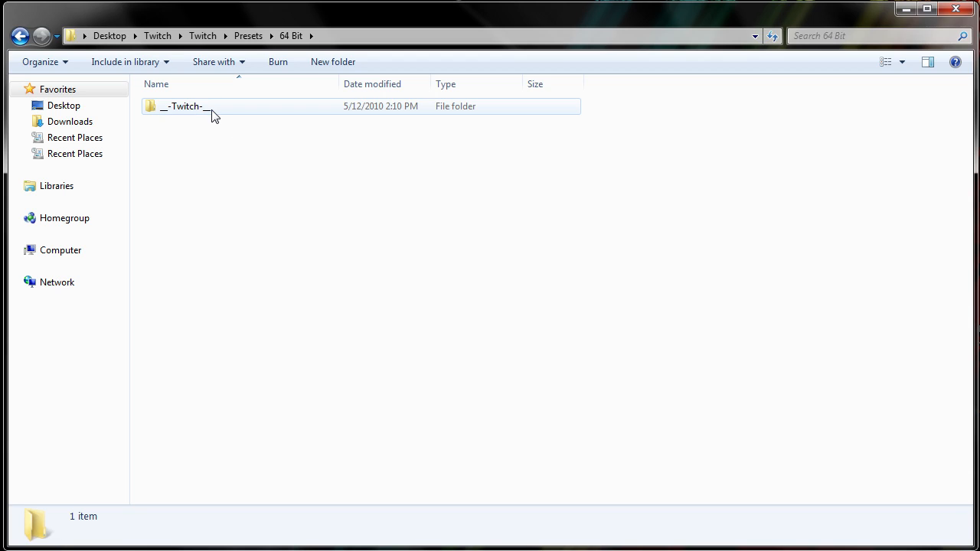
pyautogui.moveTo(241, 116)
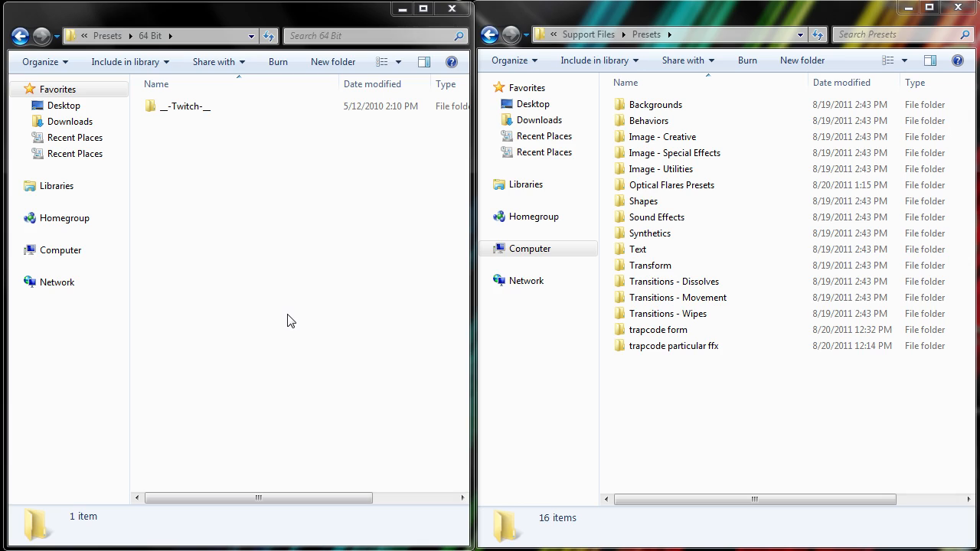
pyautogui.moveTo(232, 327)
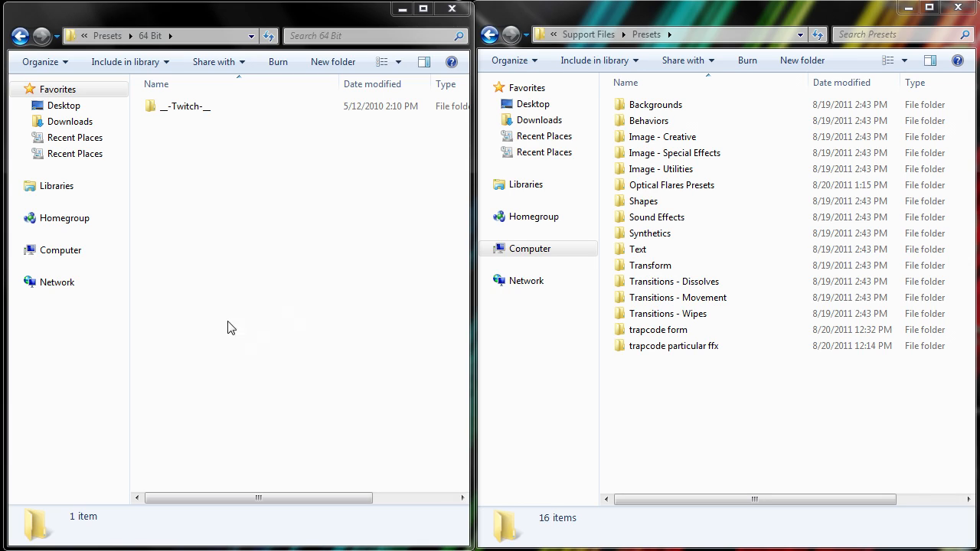
pyautogui.moveTo(291, 166)
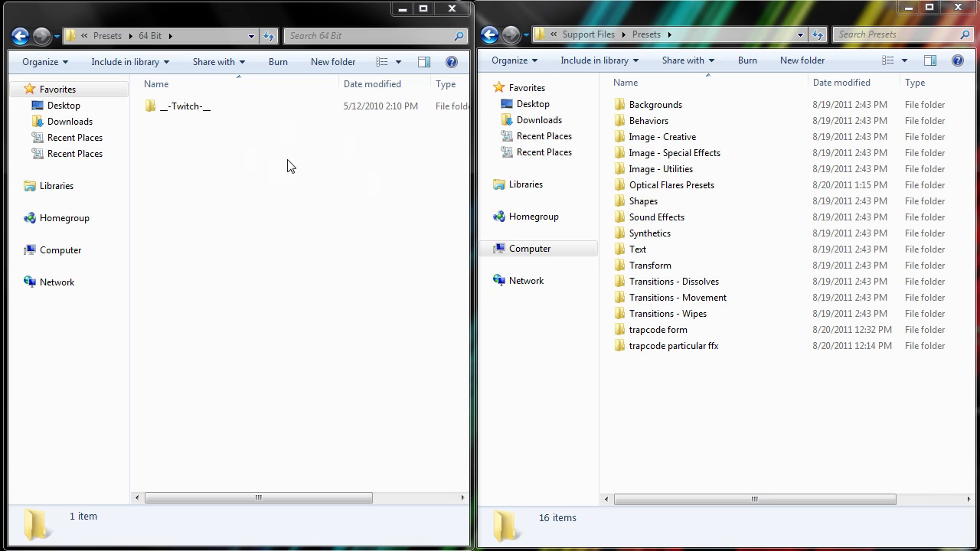
# Drag the __-Twitch-__ folder into the After Effects Support Files\Presets window
pyautogui.click(186, 106)
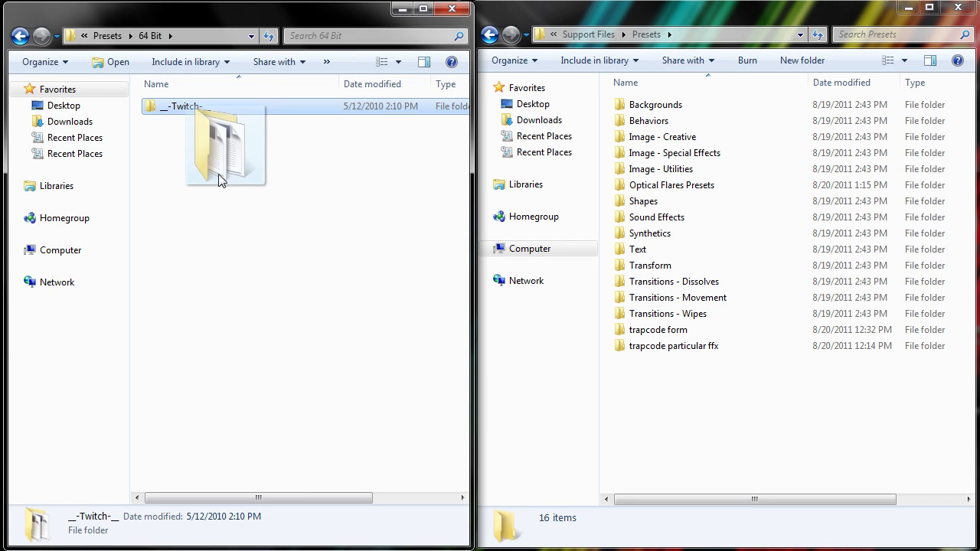
pyautogui.moveTo(225, 146); pyautogui.dragTo(708, 389)
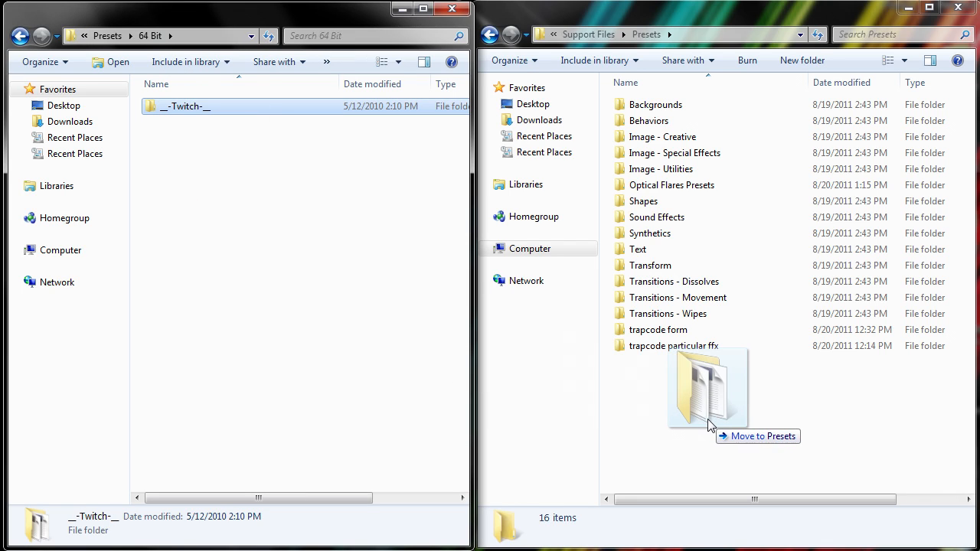
pyautogui.moveTo(182, 106); pyautogui.dragTo(708, 387)
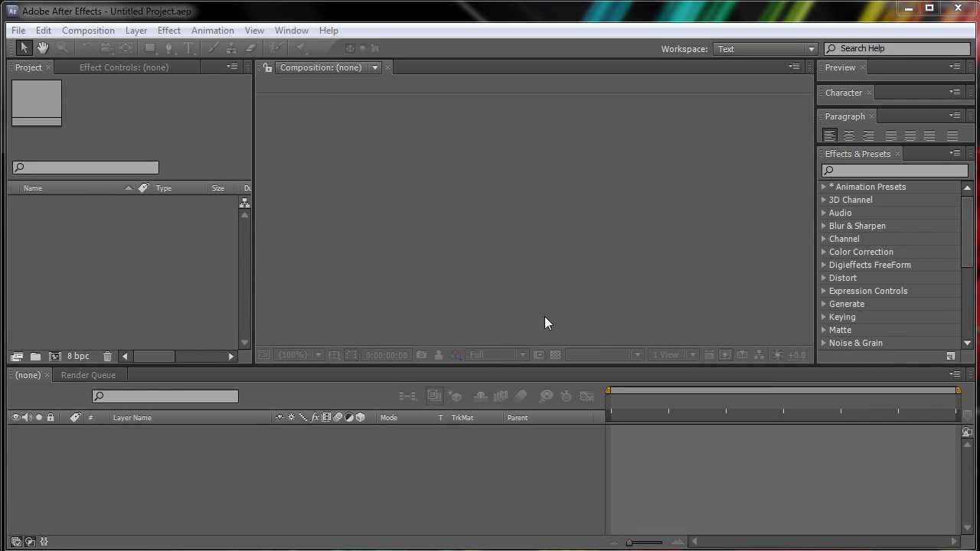
pyautogui.moveTo(566, 319)
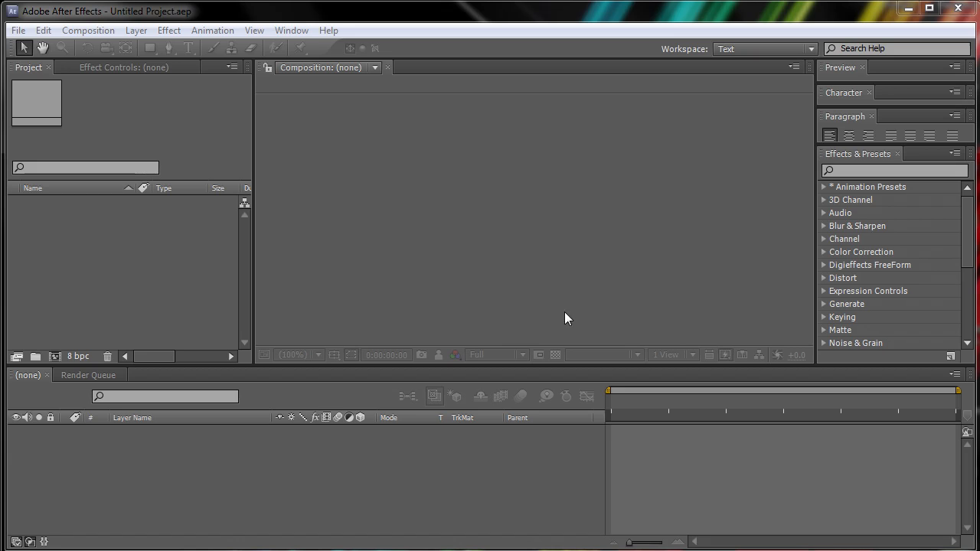
pyautogui.moveTo(122, 306)
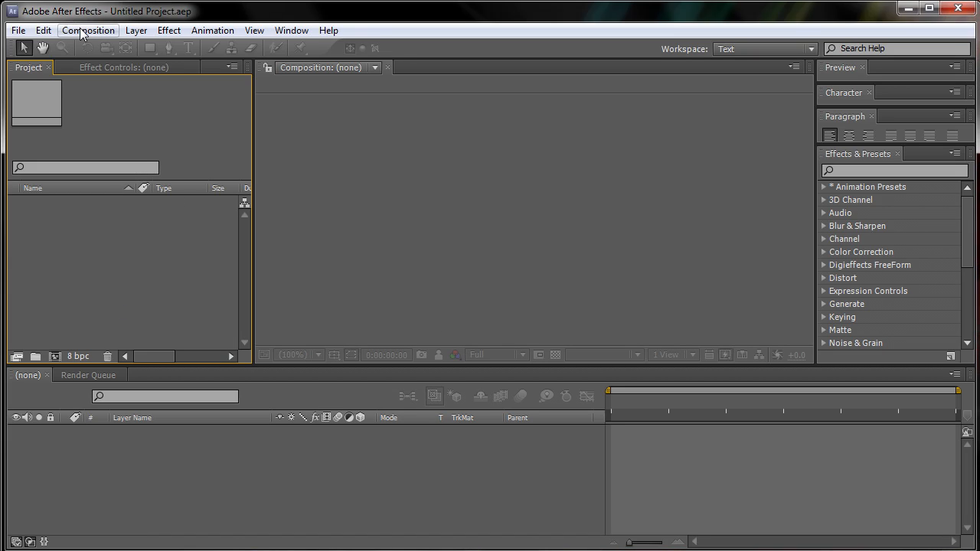
# Create Comp 1 with the HDV/HDTV 720 29.97 preset at 1280×720
pyautogui.click(88, 30)
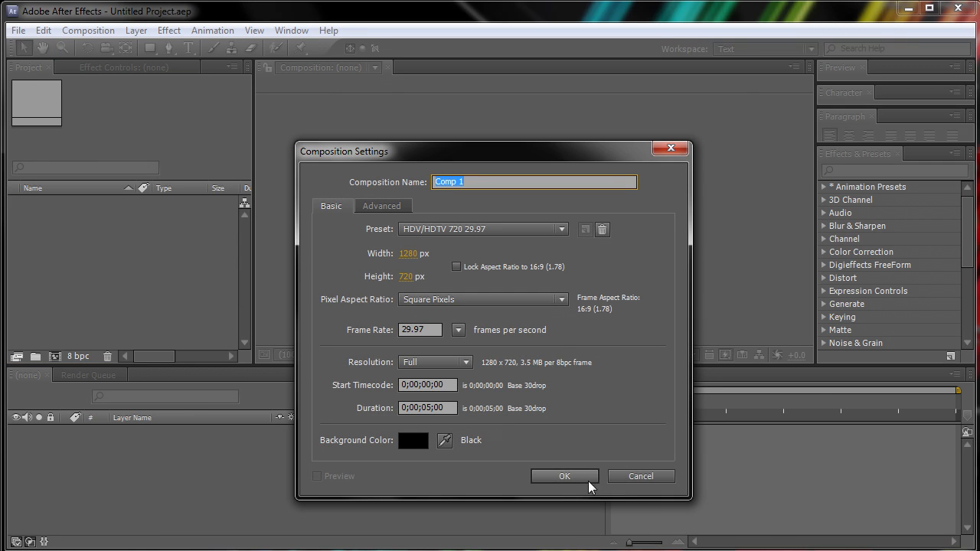
pyautogui.click(564, 476)
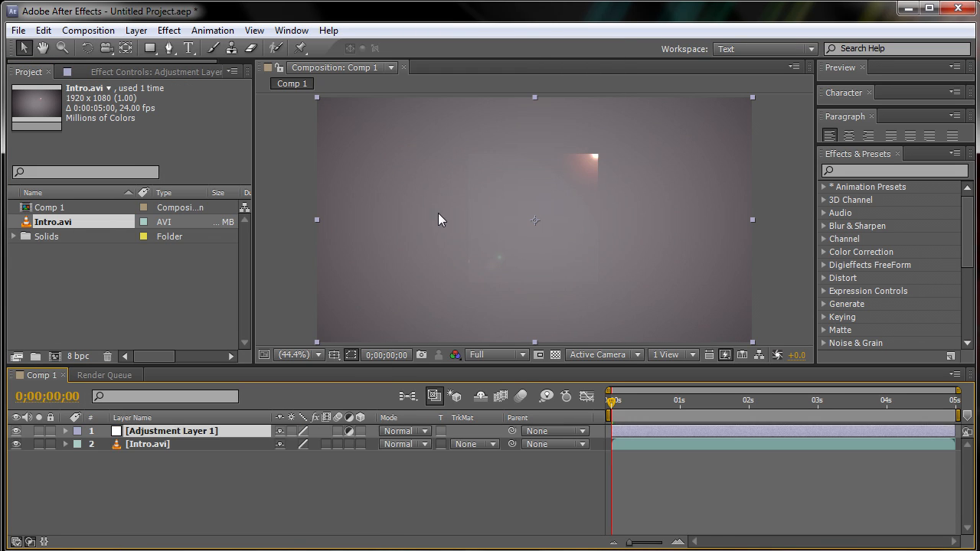
# Apply Video Copilot > Twitch to Adjustment Layer 1 and scrub the timeline to preview
pyautogui.click(169, 30)
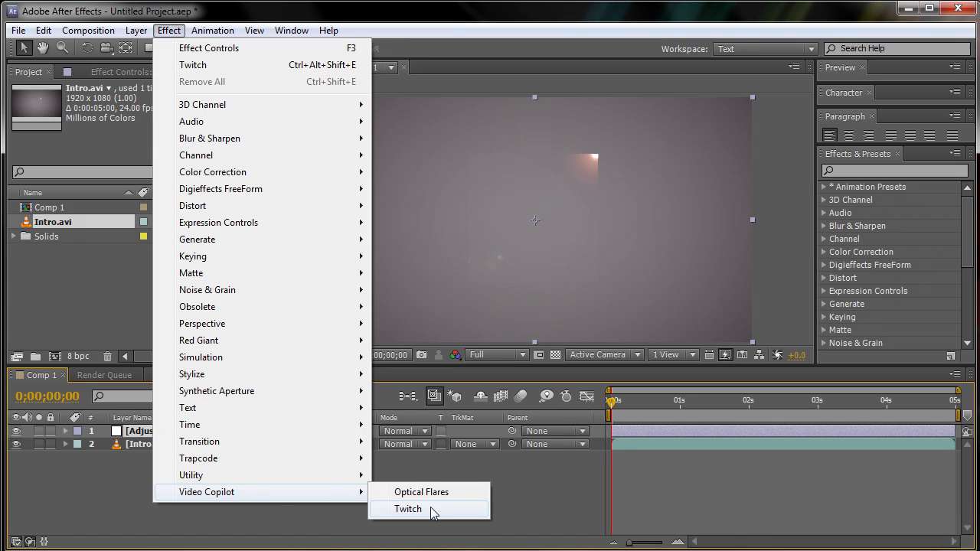
pyautogui.click(408, 509)
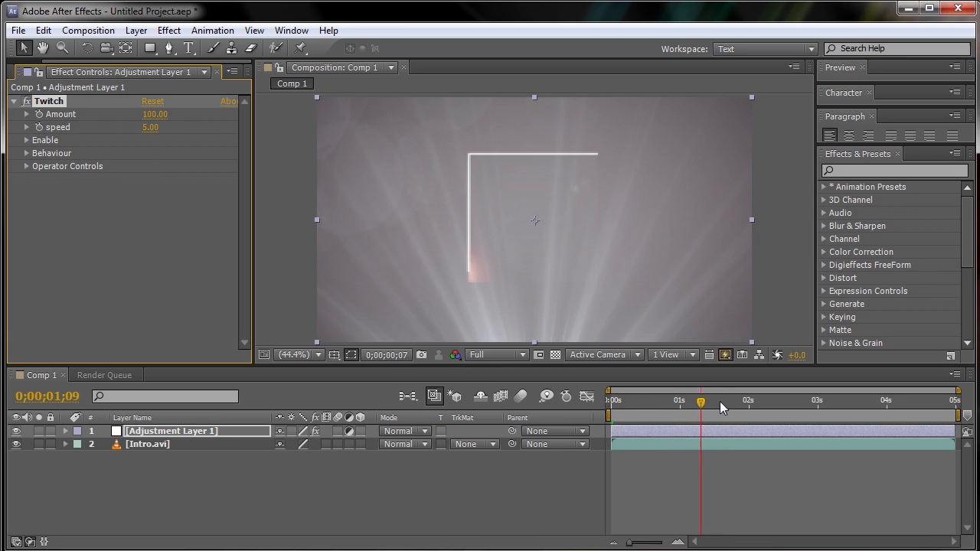
pyautogui.moveTo(701, 402); pyautogui.dragTo(649, 402)
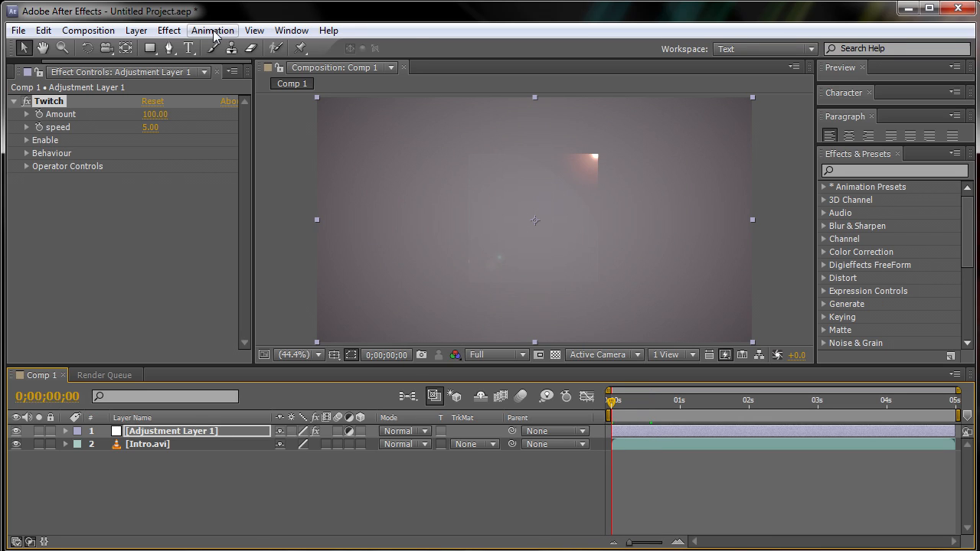
# Apply Horizontal Slide.ffx from the Twitch presets folder via Apply Animation Preset
pyautogui.click(213, 30)
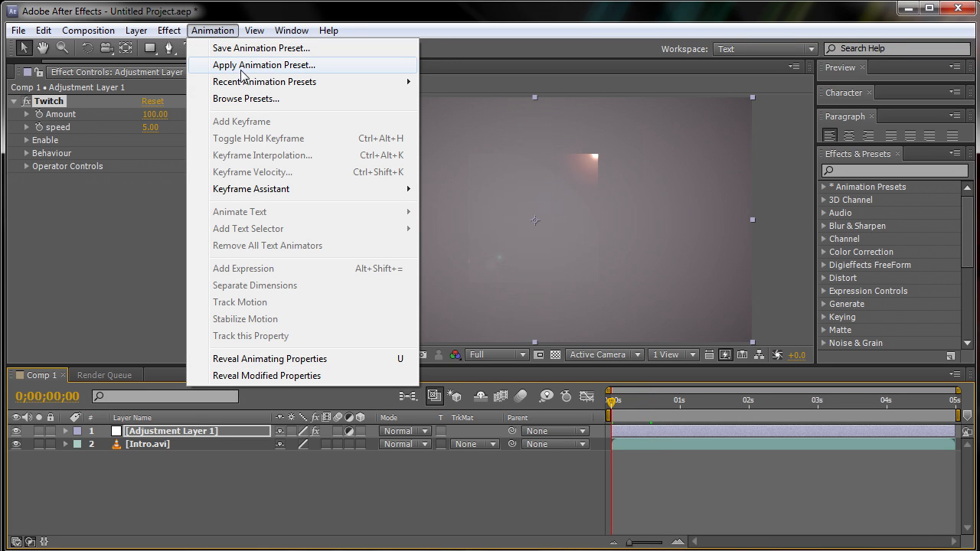
pyautogui.click(264, 65)
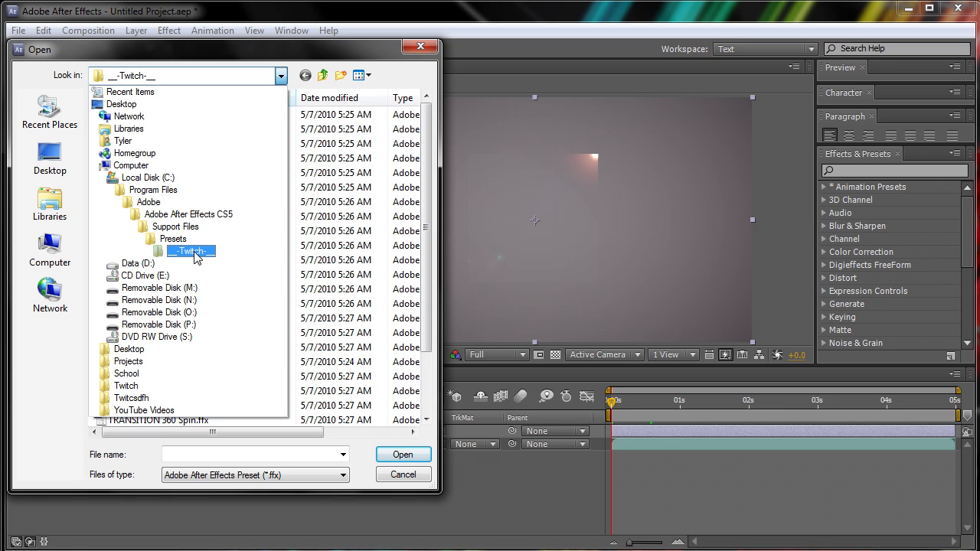
pyautogui.doubleClick(191, 251)
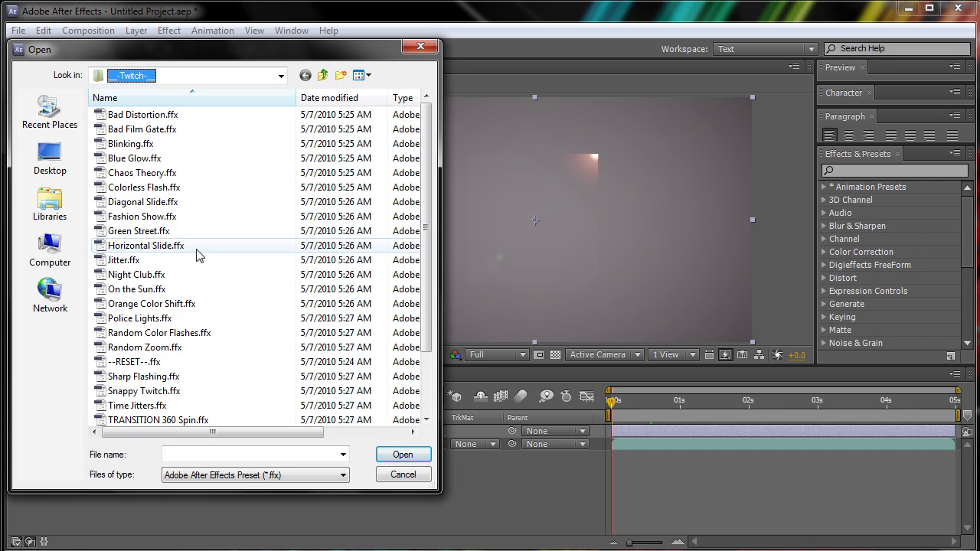
pyautogui.click(145, 245)
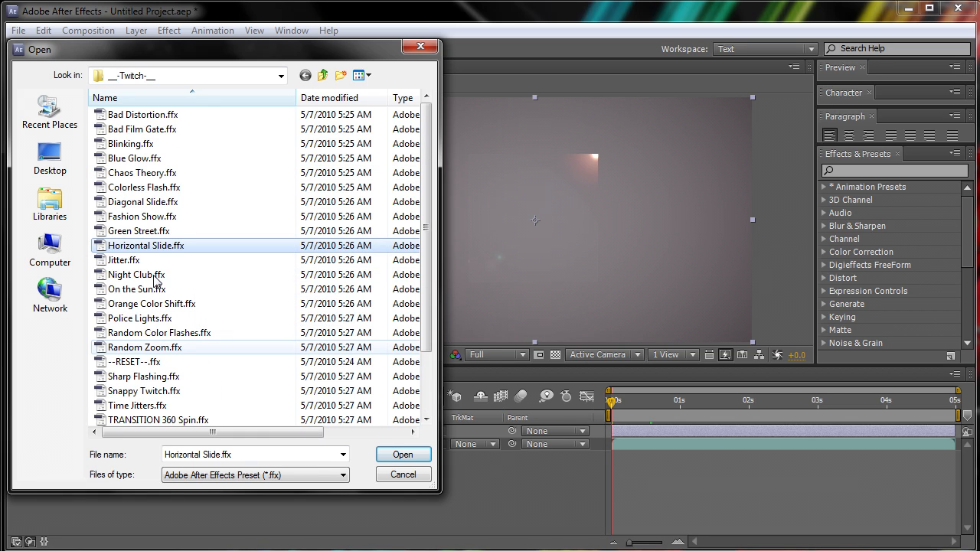
pyautogui.click(403, 454)
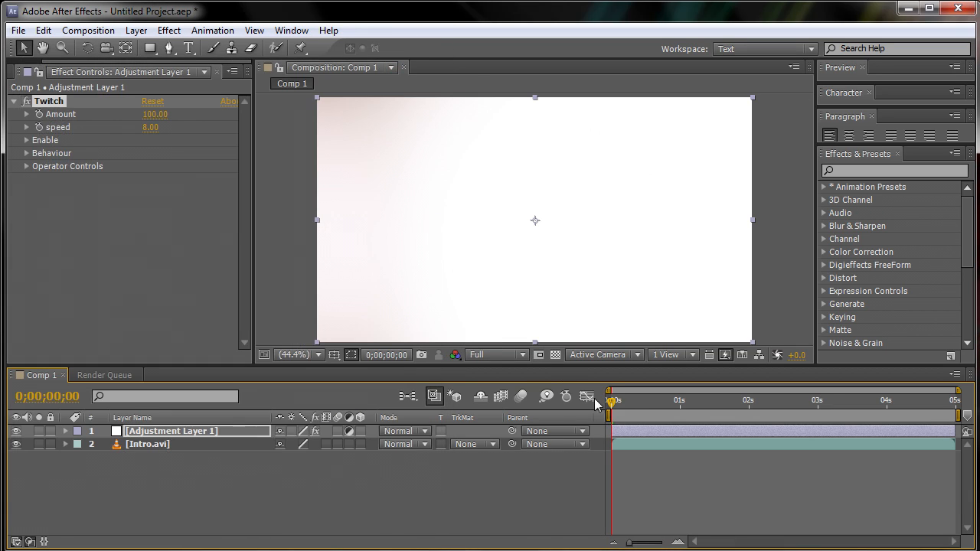
pyautogui.moveTo(612, 402); pyautogui.dragTo(657, 402)
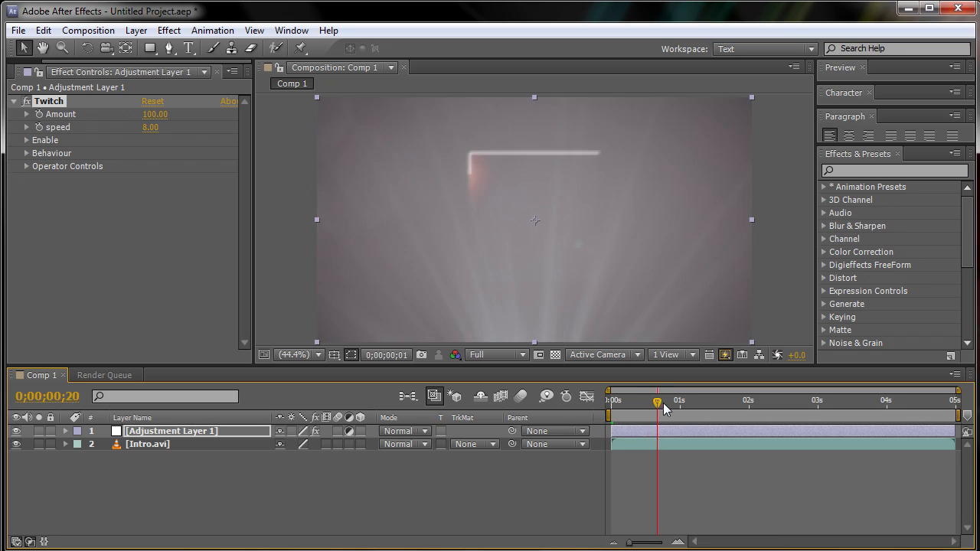
pyautogui.moveTo(657, 402); pyautogui.dragTo(684, 402)
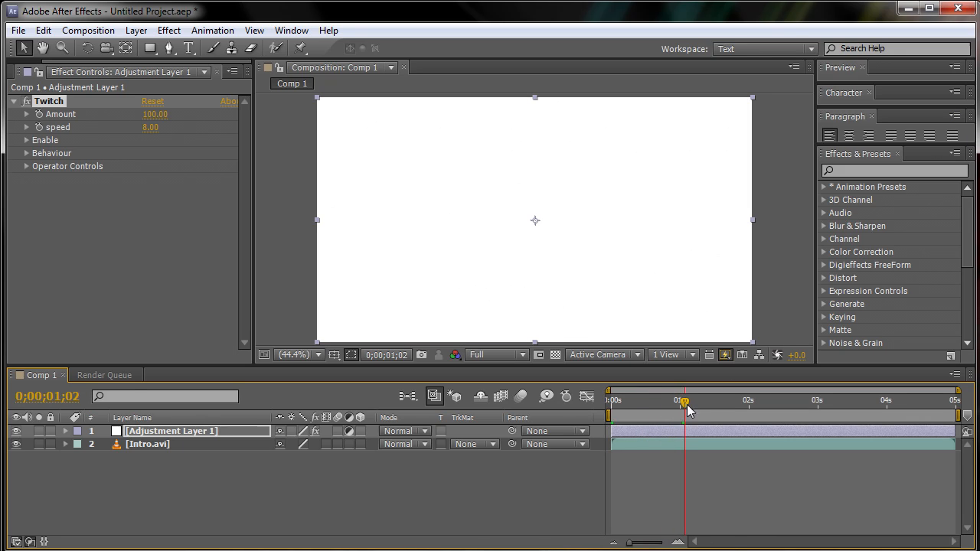
pyautogui.moveTo(683, 402); pyautogui.dragTo(804, 402)
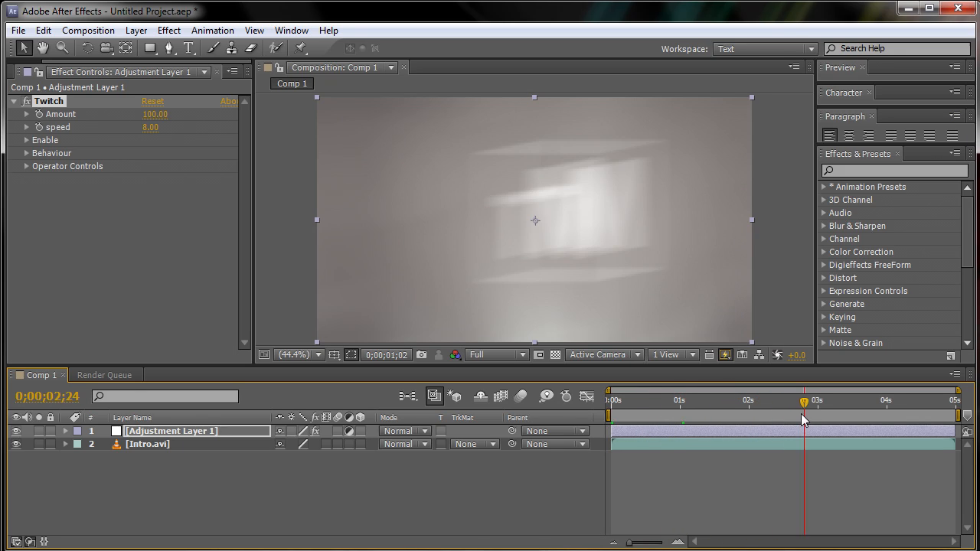